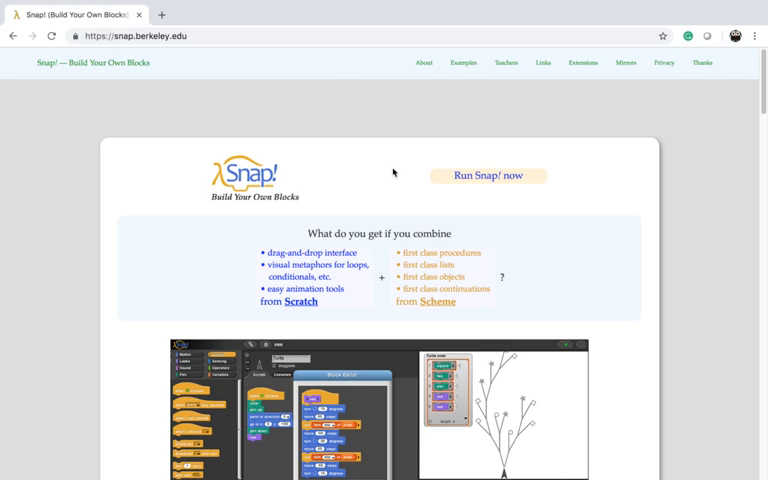
{"action": "mouse_move", "coordinate": [364, 212]}
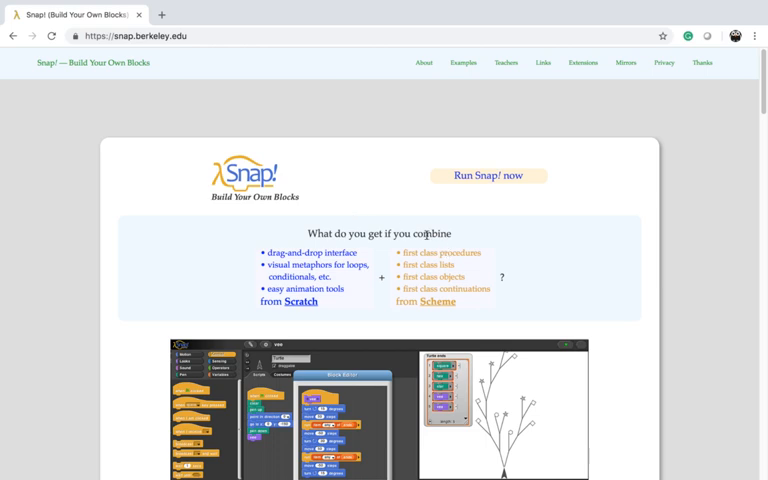
{"action": "mouse_move", "coordinate": [456, 212]}
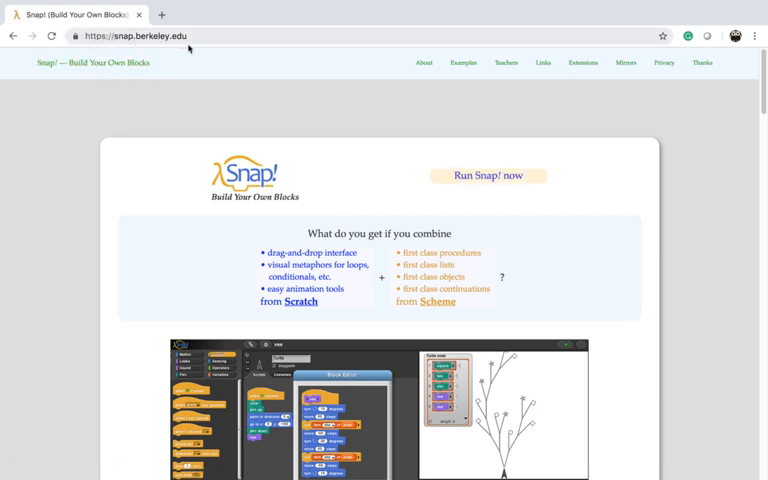
Launch the Snap! editor and log in to the cloud as user 'sdemol' with the password
{"action": "left_click", "coordinate": [488, 176]}
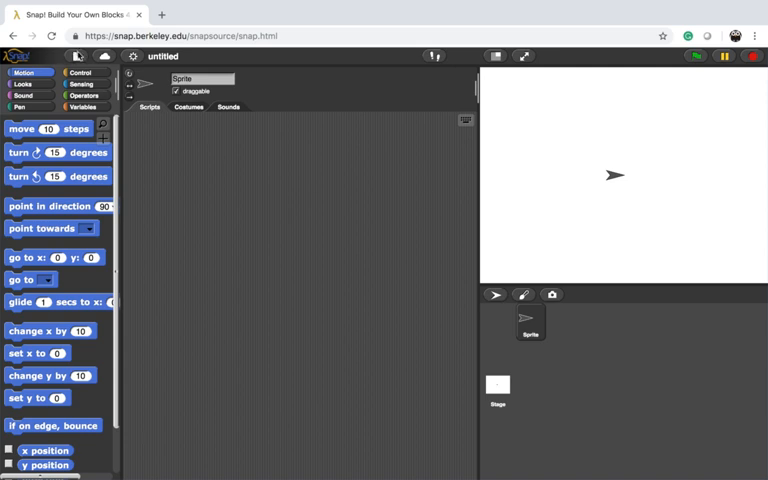
{"action": "left_click", "coordinate": [104, 56]}
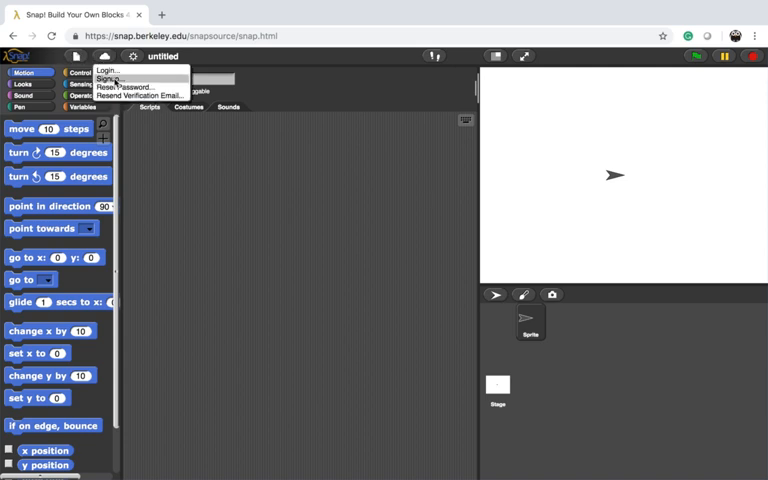
{"action": "left_click", "coordinate": [106, 70]}
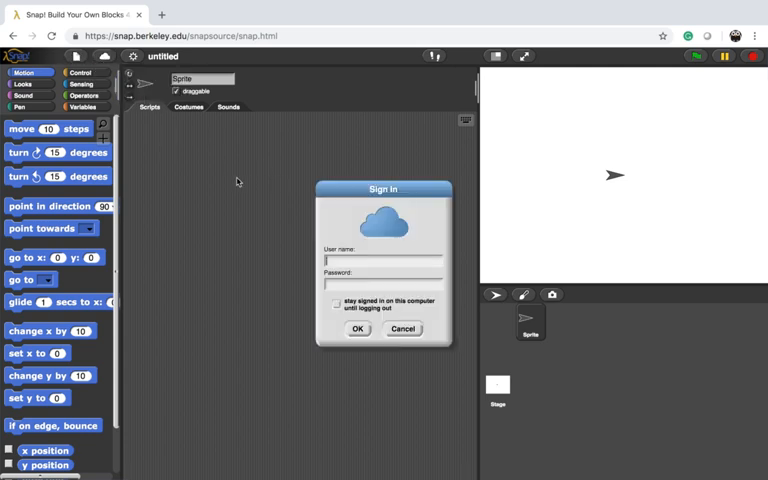
{"action": "type", "text": "sdemol"}
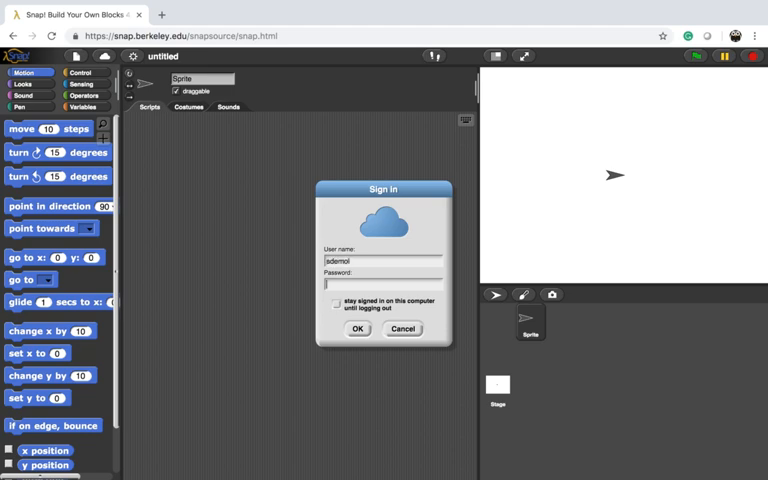
{"action": "type", "text": "password"}
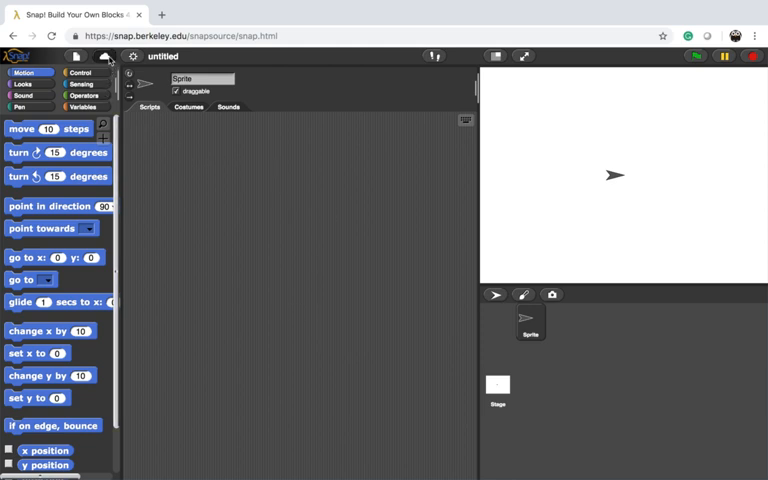
Load the 'Maze' project from the cloud project list
{"action": "left_click", "coordinate": [100, 56]}
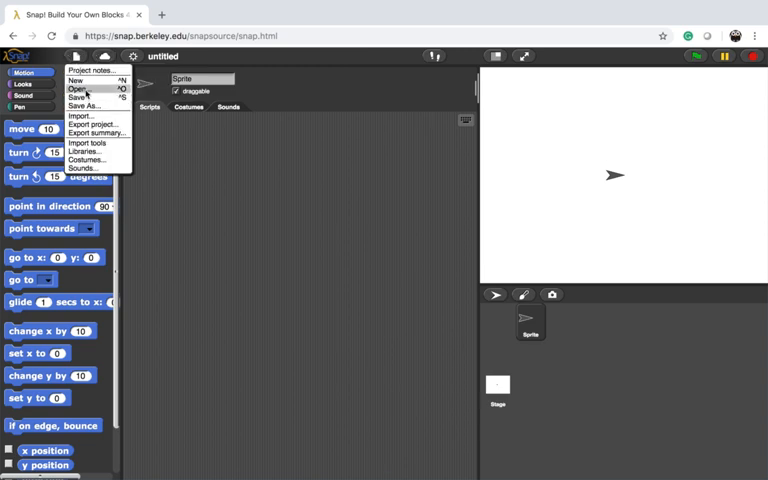
{"action": "left_click", "coordinate": [76, 88]}
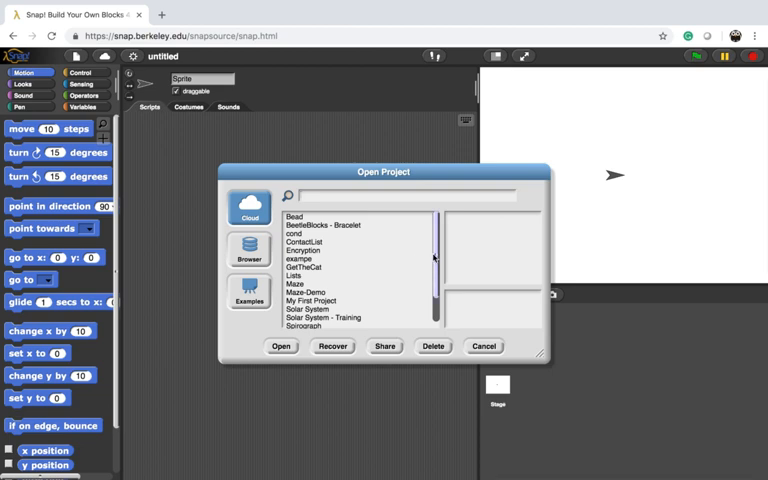
{"action": "left_click", "coordinate": [294, 284]}
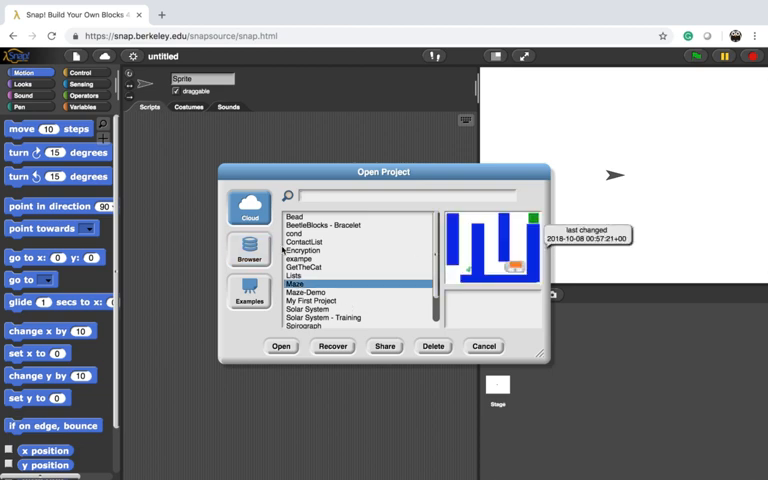
{"action": "left_click", "coordinate": [280, 346]}
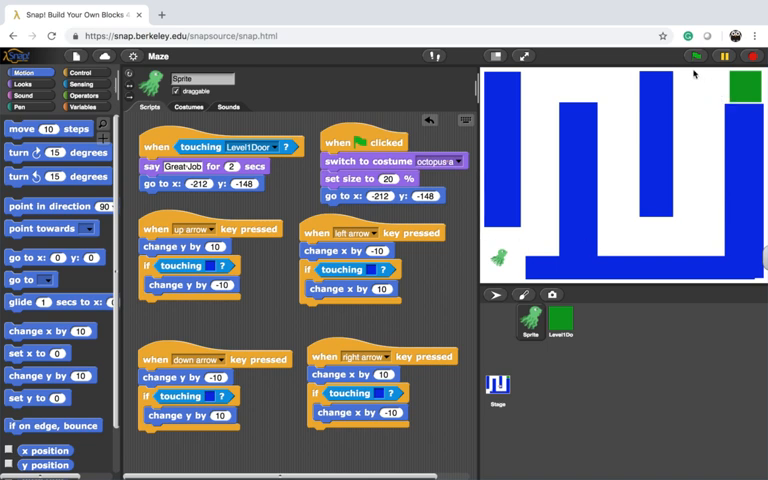
{"action": "mouse_move", "coordinate": [578, 242]}
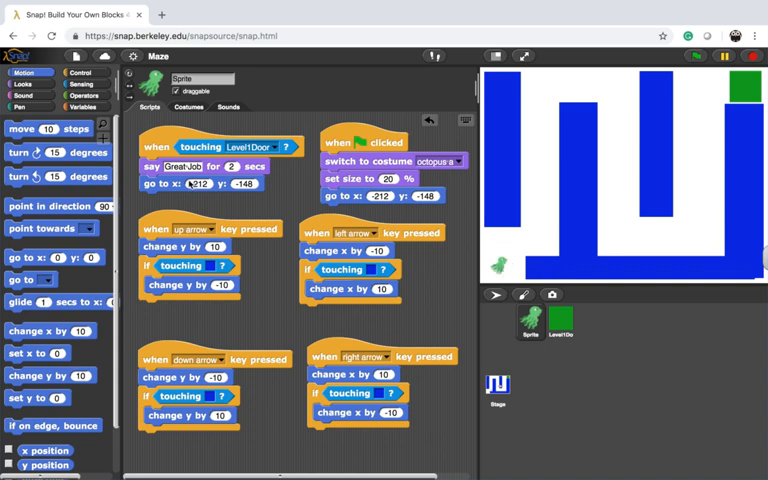
{"action": "scroll", "scroll_direction": "down", "scroll_amount": 3}
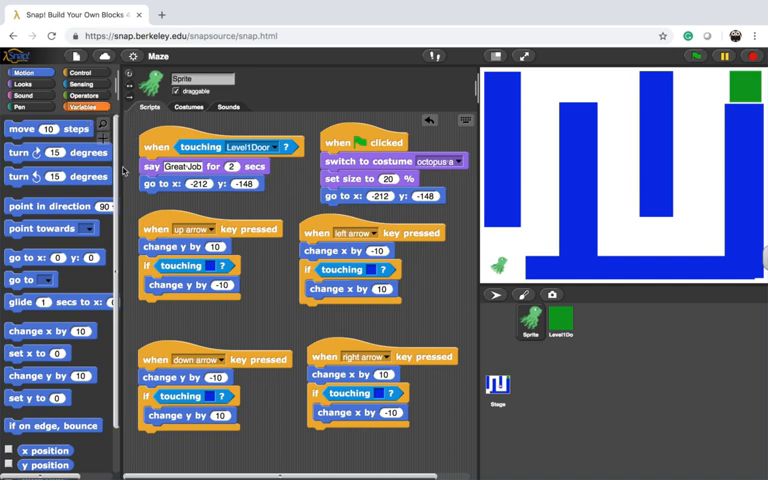
Create a variable named 'Health' for all sprites, its readout showing on the stage
{"action": "left_click", "coordinate": [30, 126]}
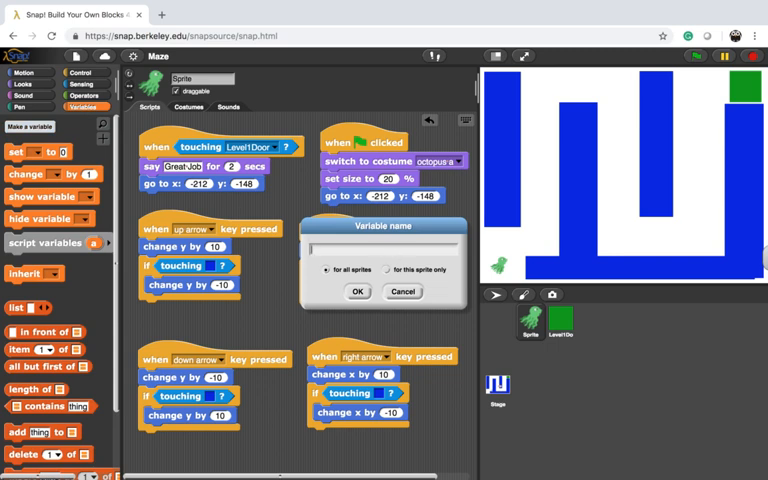
{"action": "type", "text": "Health"}
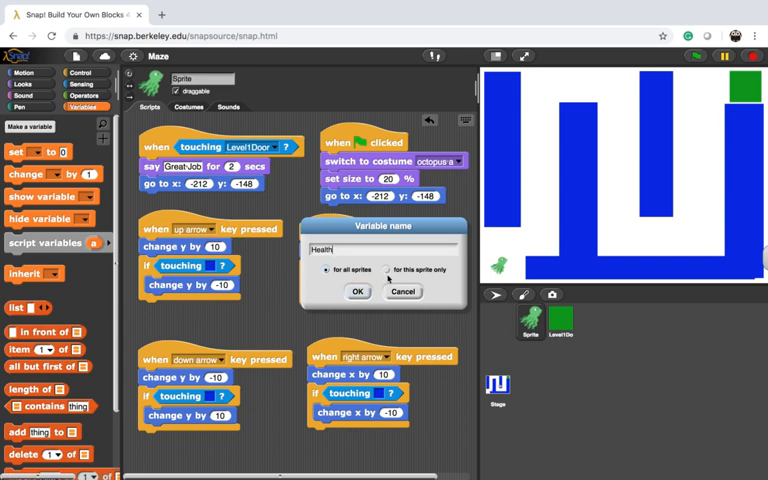
{"action": "left_click", "coordinate": [384, 268]}
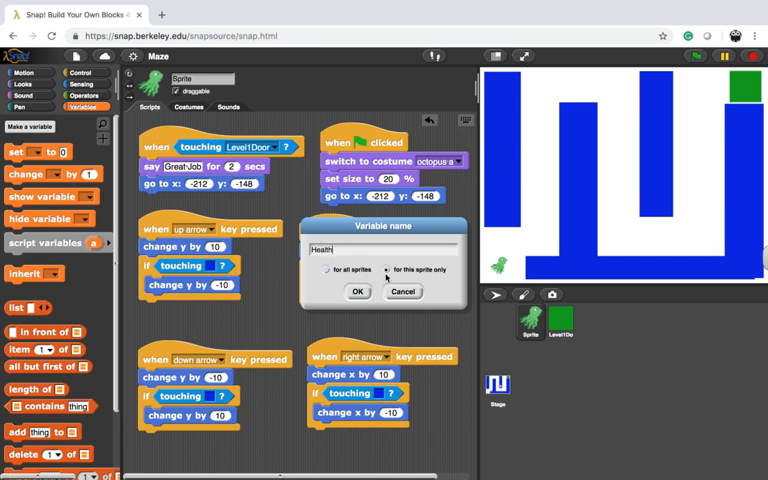
{"action": "left_click", "coordinate": [328, 268]}
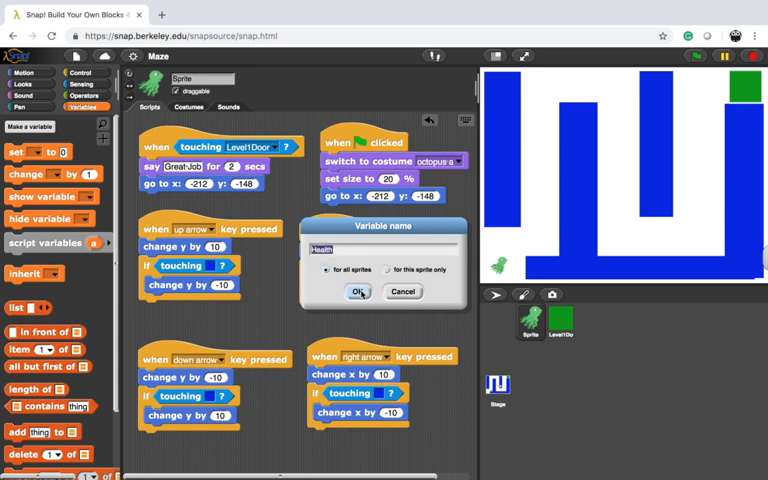
{"action": "left_click", "coordinate": [358, 292]}
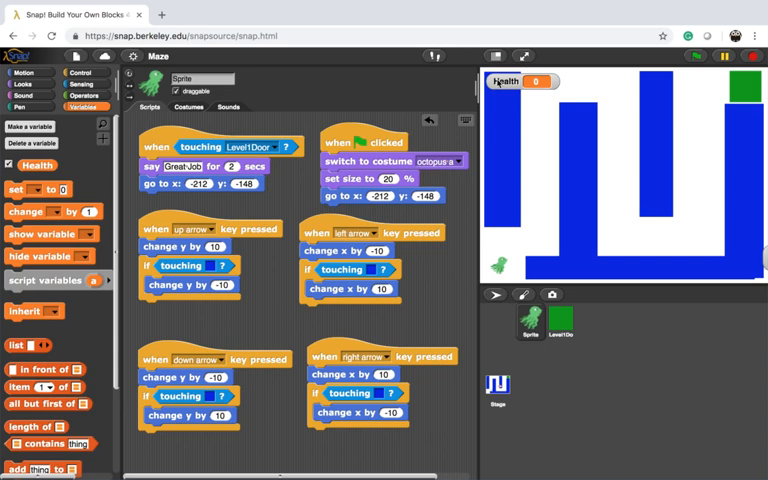
{"action": "mouse_move", "coordinate": [512, 90]}
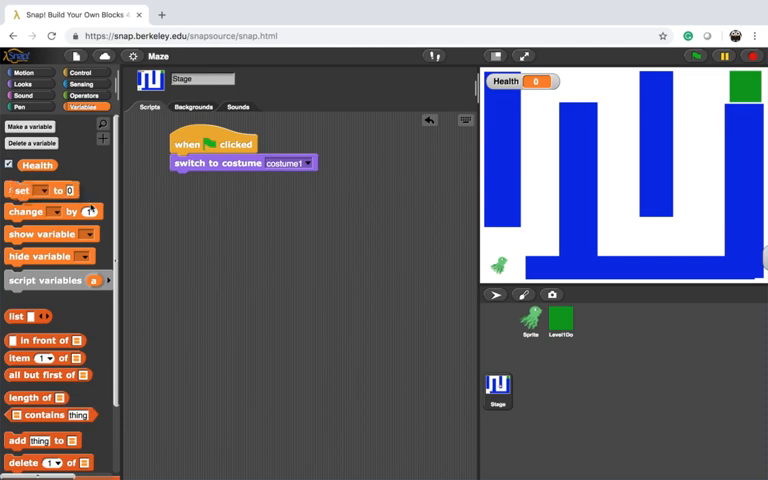
Add 'set Health to 50' under the Stage's 'when green flag clicked' block
{"action": "left_click_drag", "start_coordinate": [28, 188], "coordinate": [200, 180]}
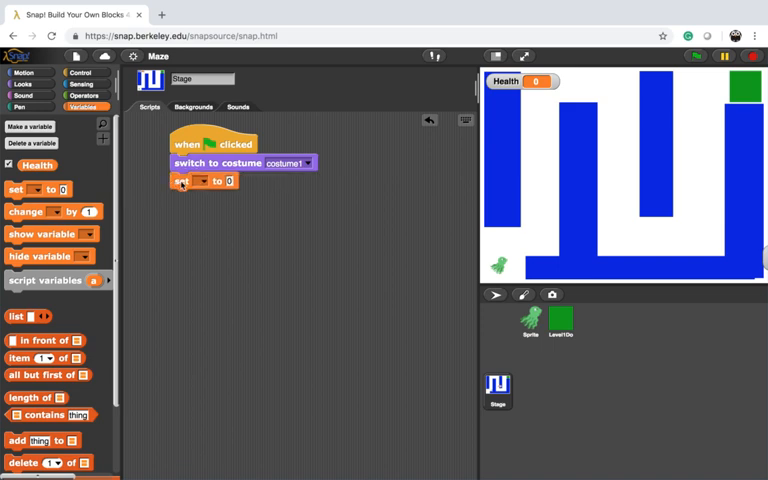
{"action": "left_click", "coordinate": [196, 180]}
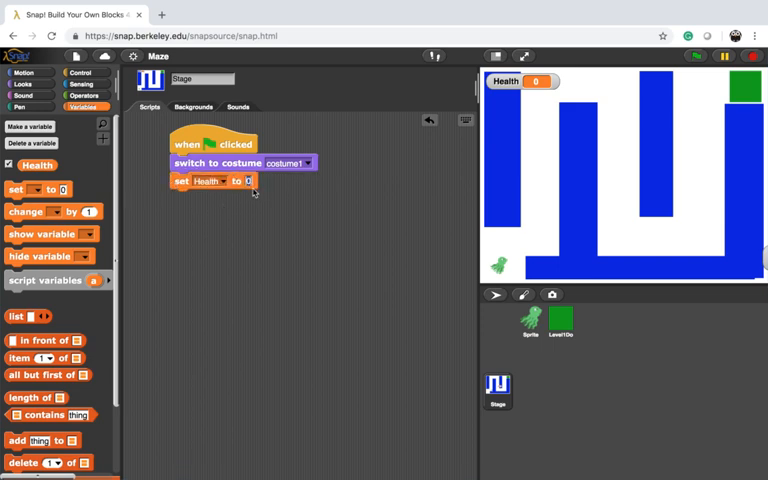
{"action": "type", "text": "50"}
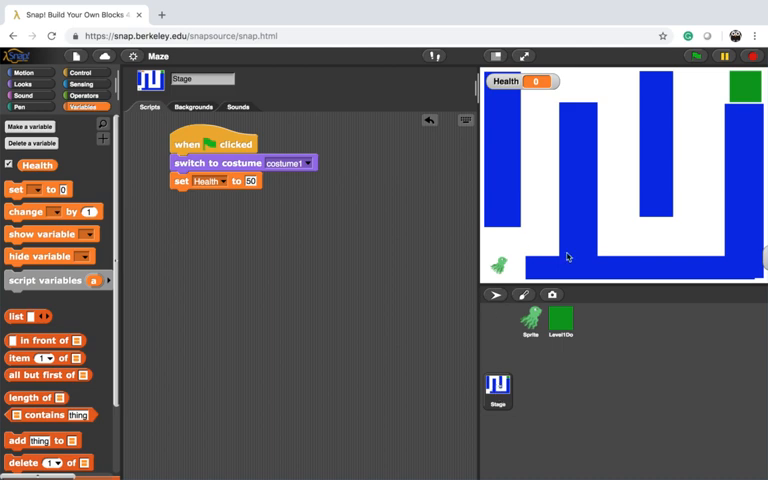
{"action": "mouse_move", "coordinate": [412, 240]}
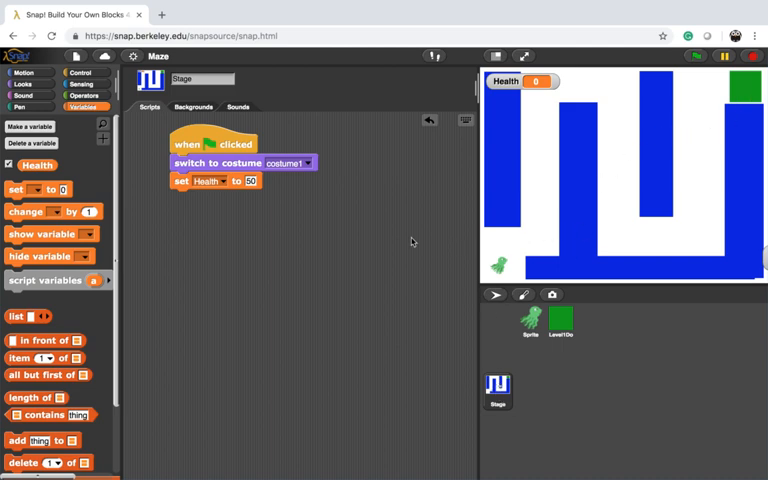
{"action": "mouse_move", "coordinate": [416, 252]}
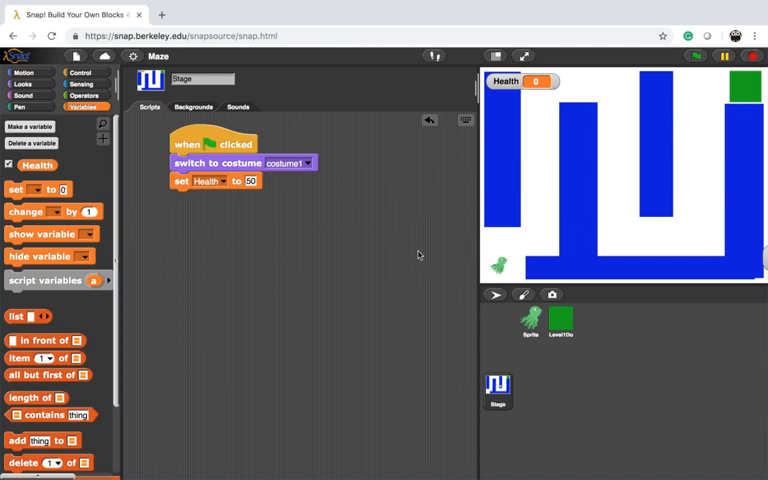
{"action": "mouse_move", "coordinate": [384, 284]}
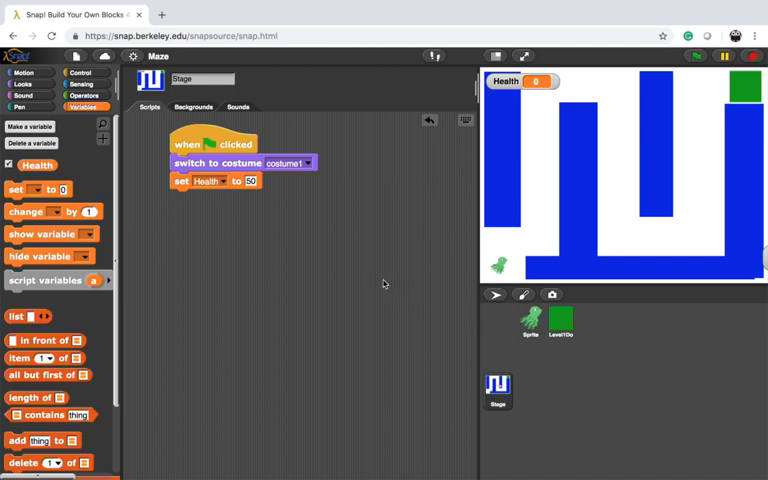
{"action": "mouse_move", "coordinate": [514, 352]}
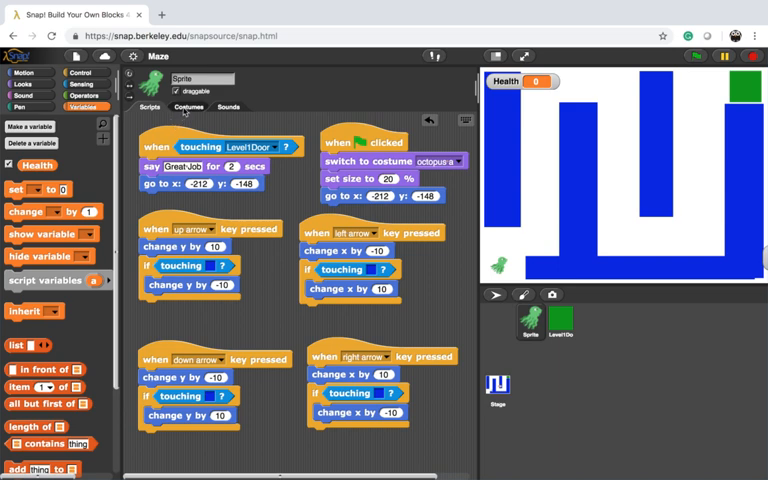
{"action": "mouse_move", "coordinate": [168, 300]}
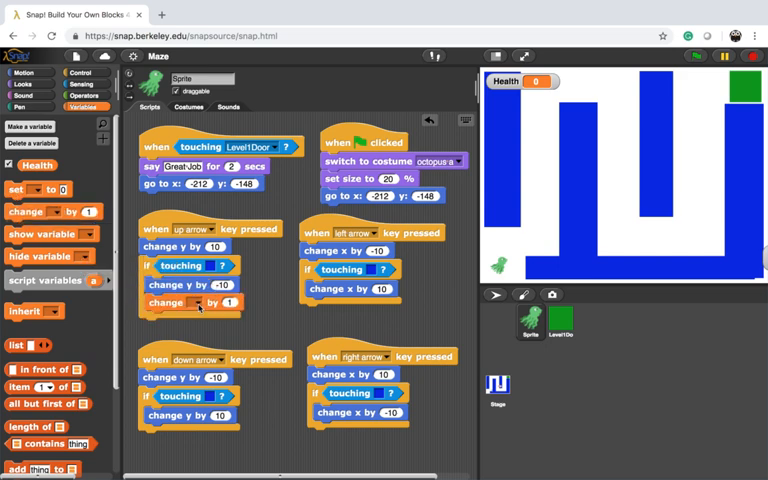
Add 'change Health by -1' to the octopus's up-arrow script after the wall check
{"action": "left_click", "coordinate": [188, 302]}
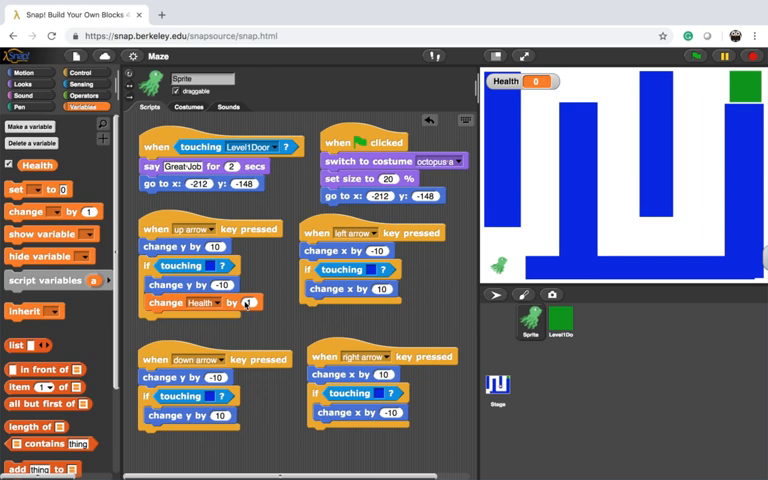
{"action": "type", "text": "-1"}
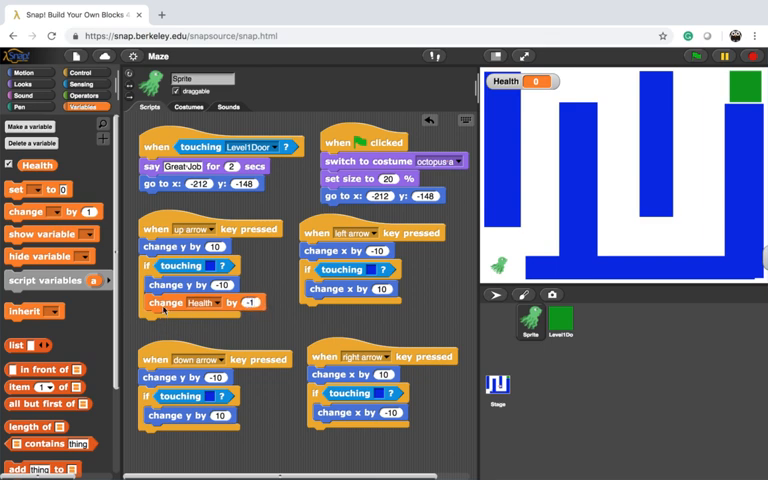
{"action": "right_click", "coordinate": [184, 304]}
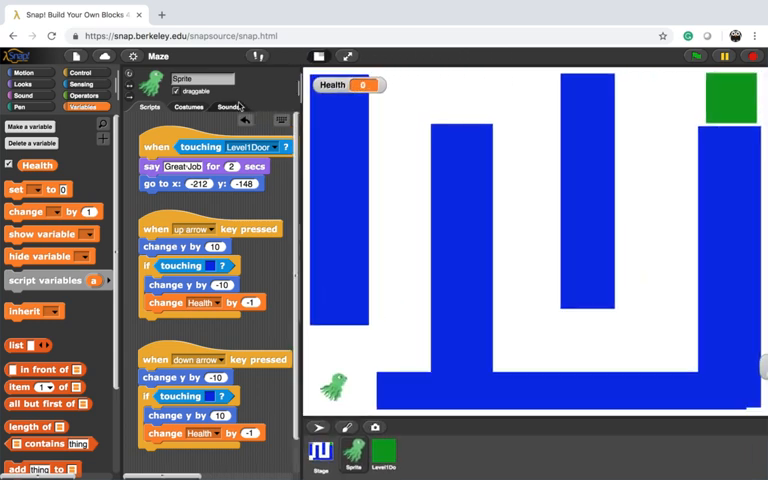
Enlarge the maze stage across most of the window
{"action": "left_click", "coordinate": [228, 108]}
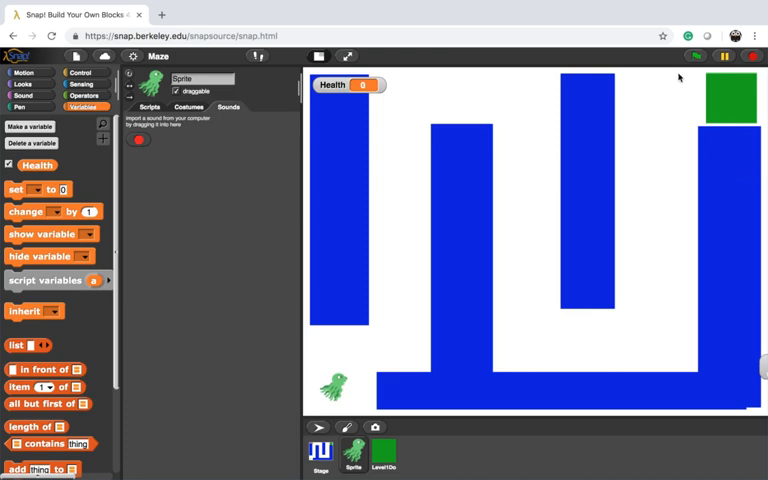